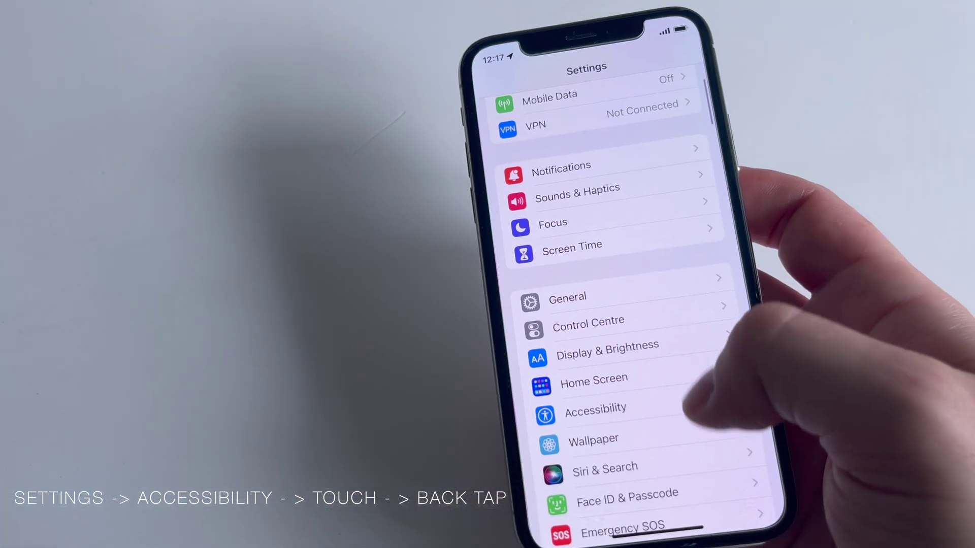
Go to Accessibility and then its Touch options to reach Back Tap.
left_click(595, 413)
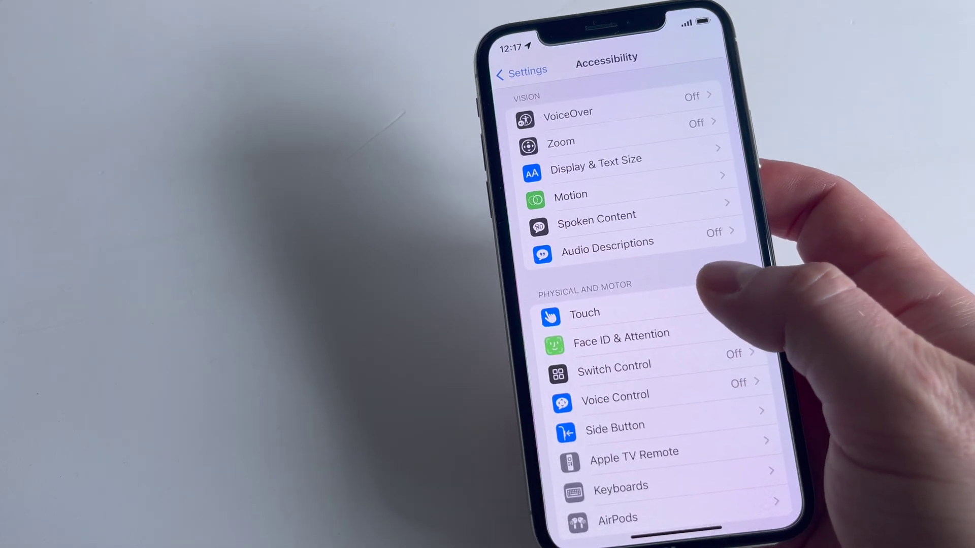
left_click(584, 314)
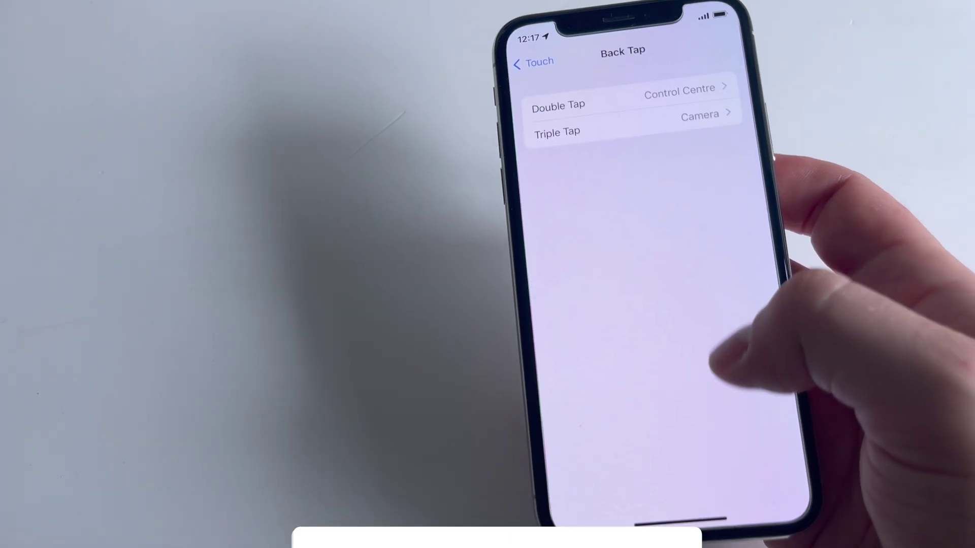
Show the Triple Tap action list and scroll through it, with Camera checked.
left_click(559, 105)
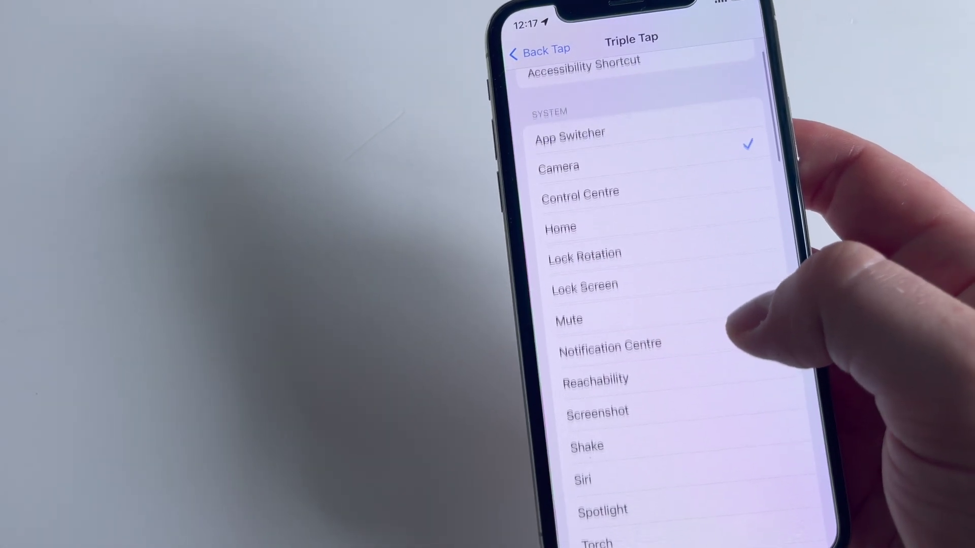
scroll("down", 3)
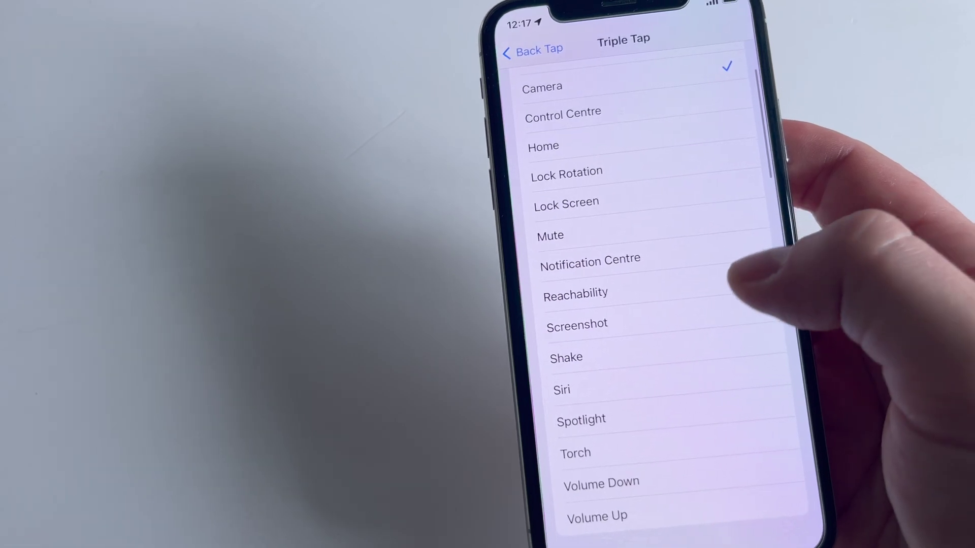